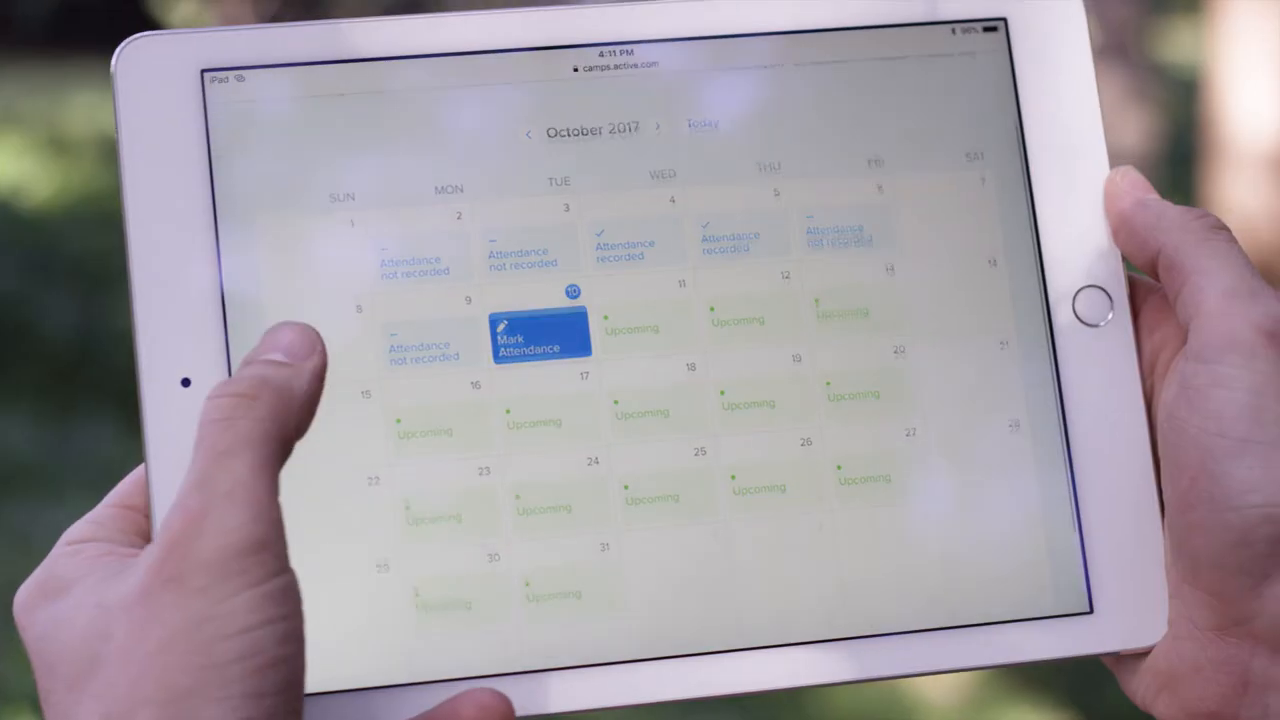
Step: Go from Mark Attendance on the calendar to the camper's profile page on the desktop site
left_click(534, 338)
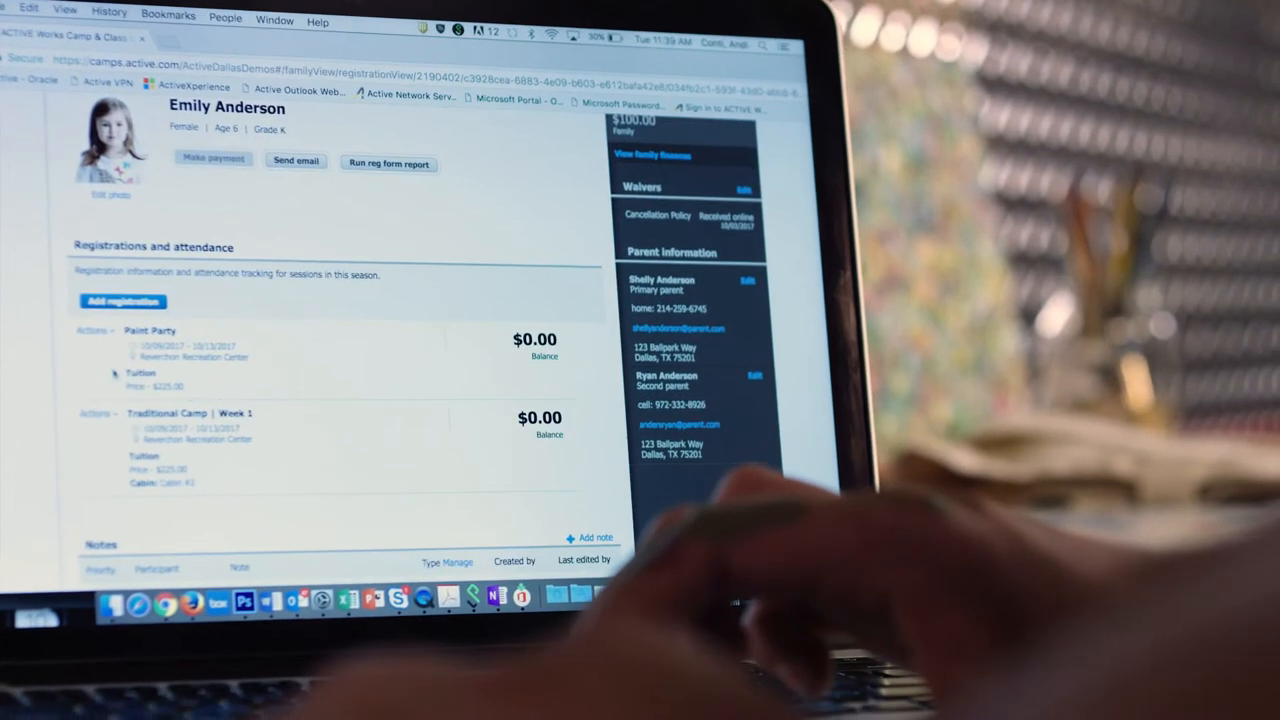
Step: From the Paint Party registration's Actions menu, show Manage attendance with its two absences and one unknown date
left_click(96, 330)
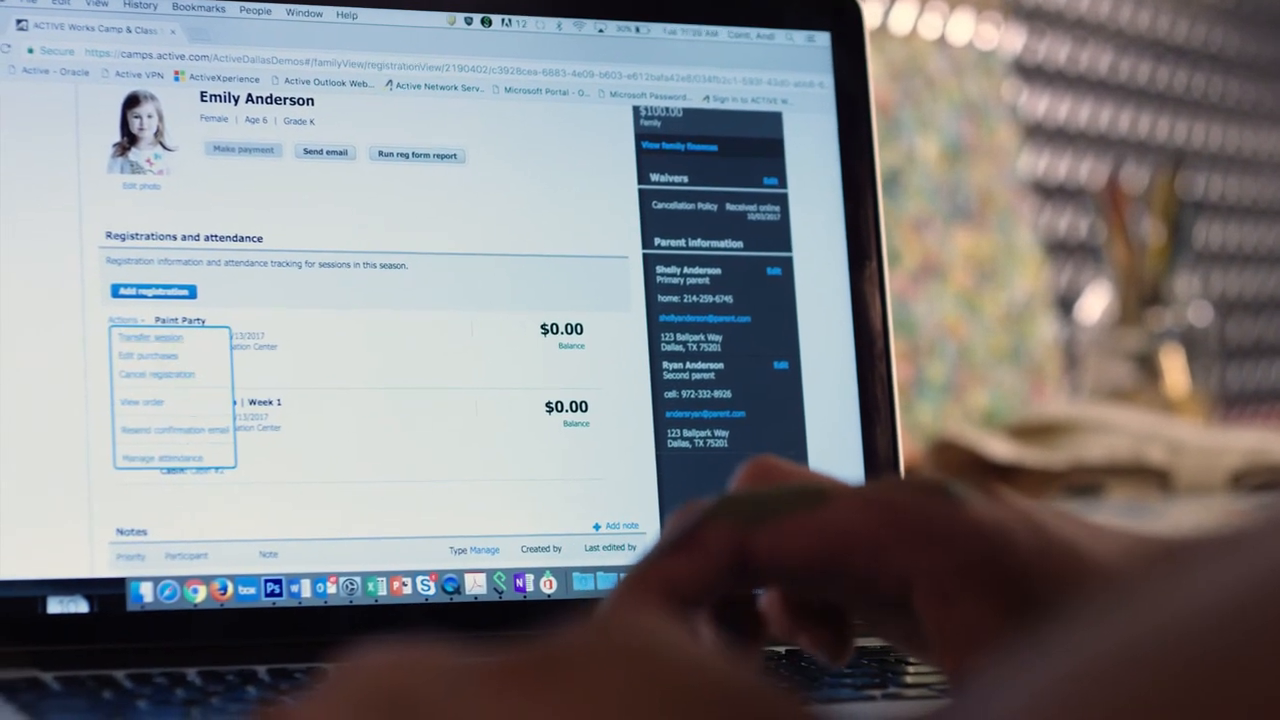
left_click(160, 456)
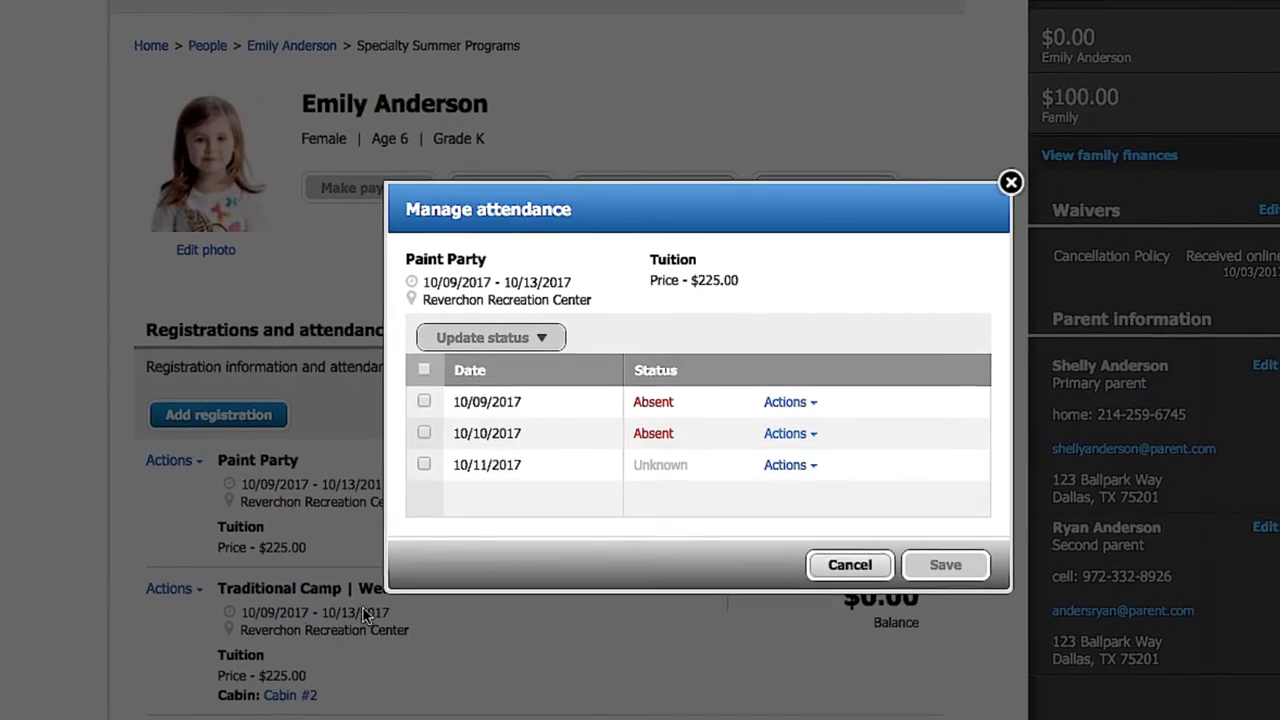
left_click(412, 476)
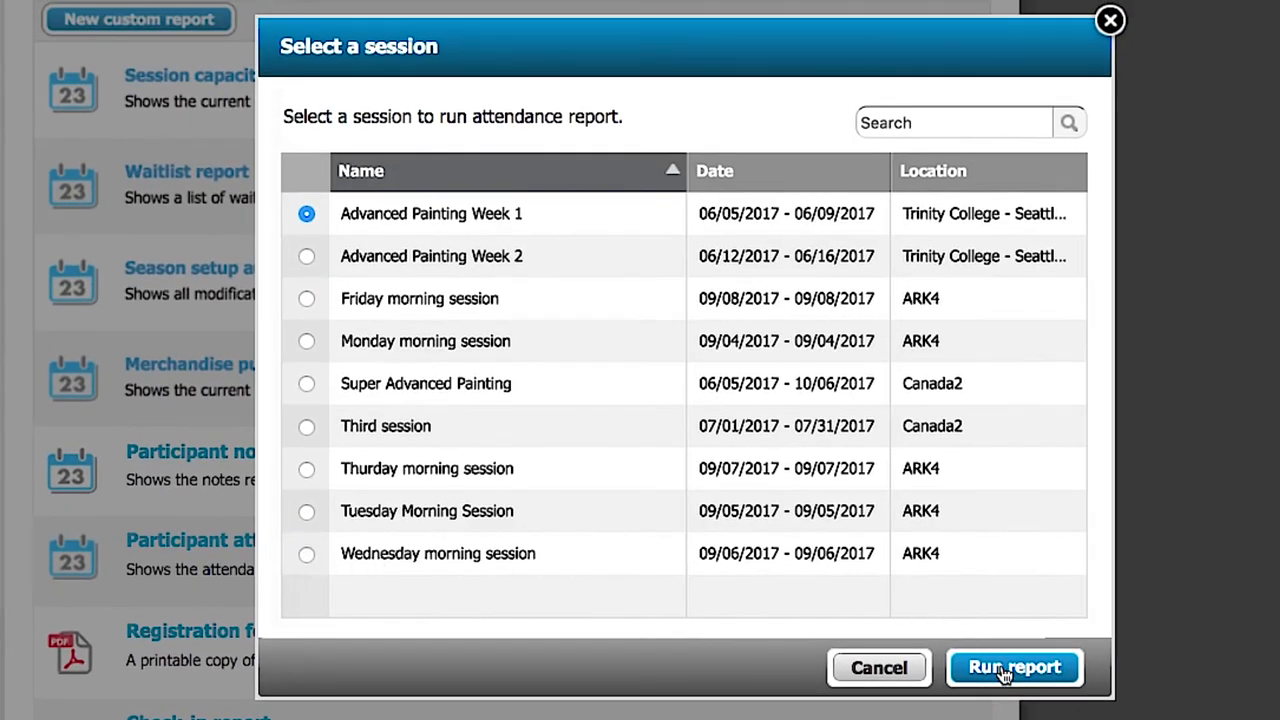
Step: Run the Participant attendance report for the selected Monday morning session
left_click(1012, 668)
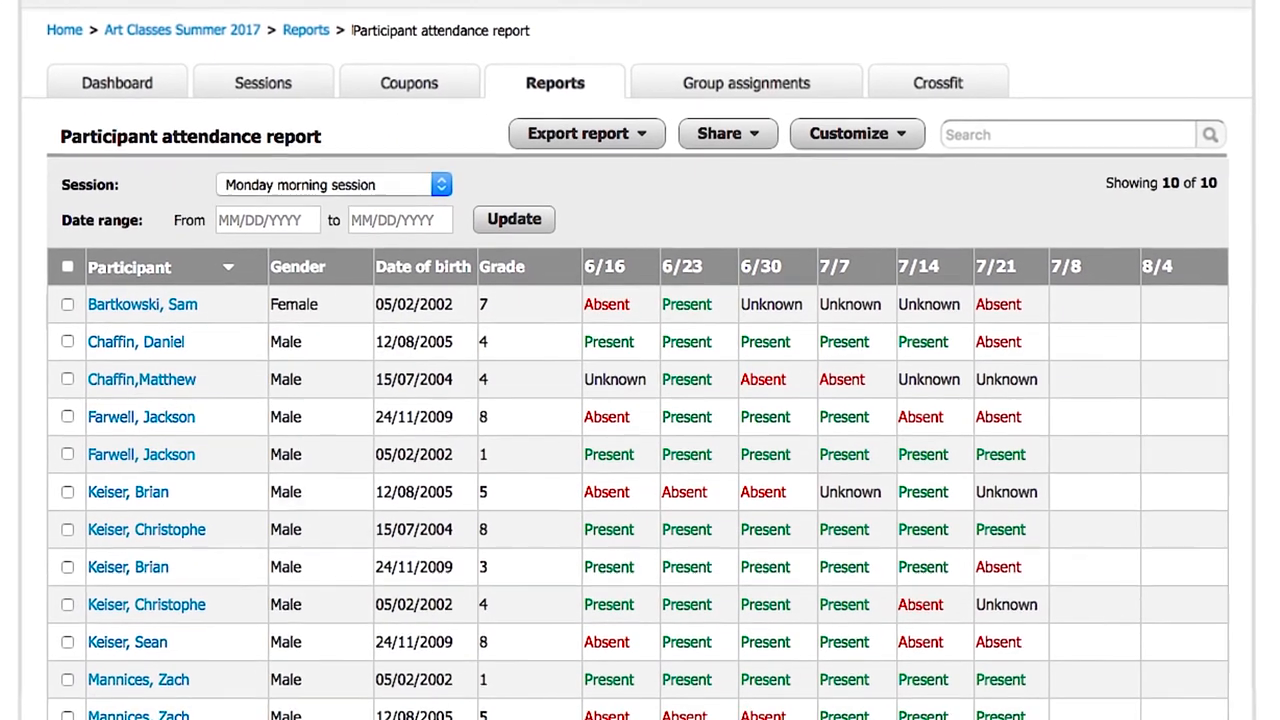